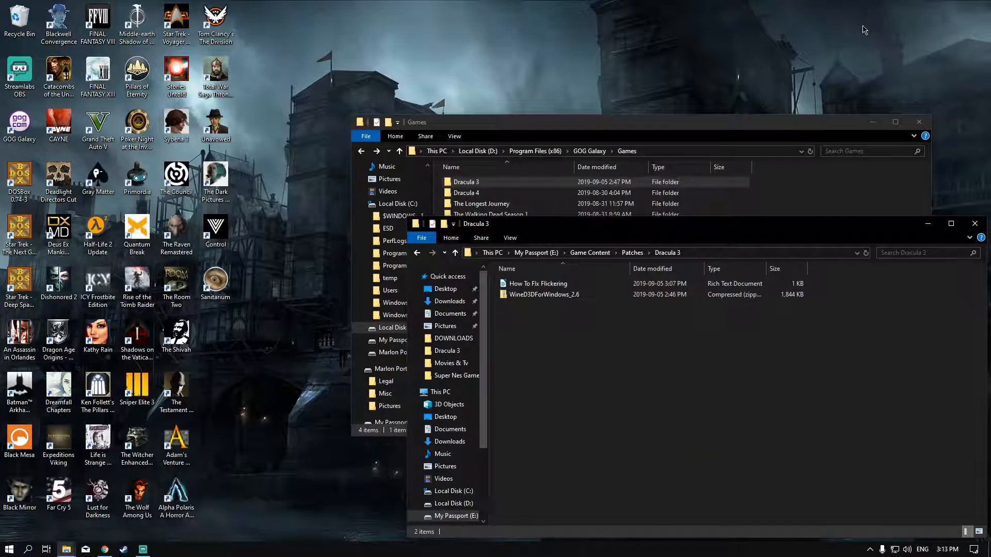
mouse_move(823, 185)
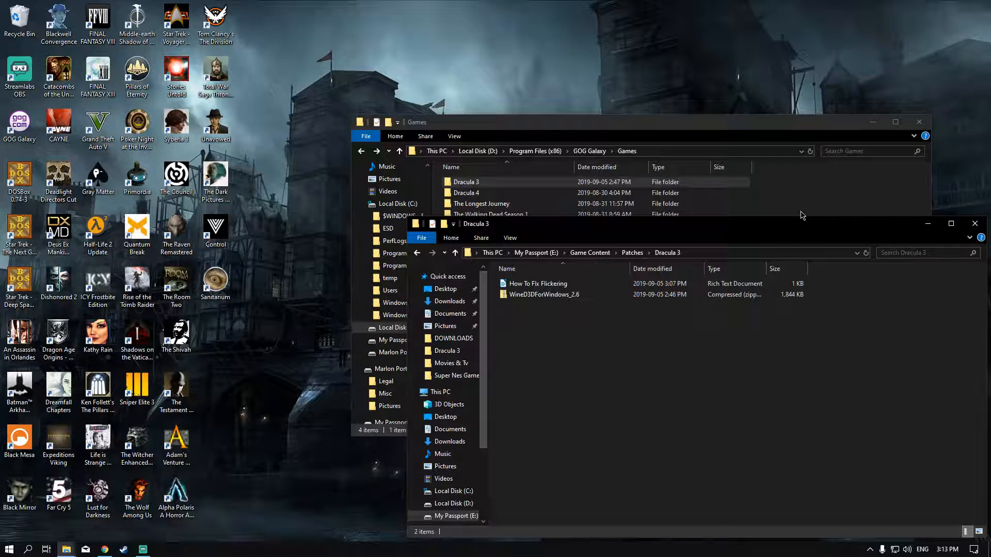
mouse_move(781, 154)
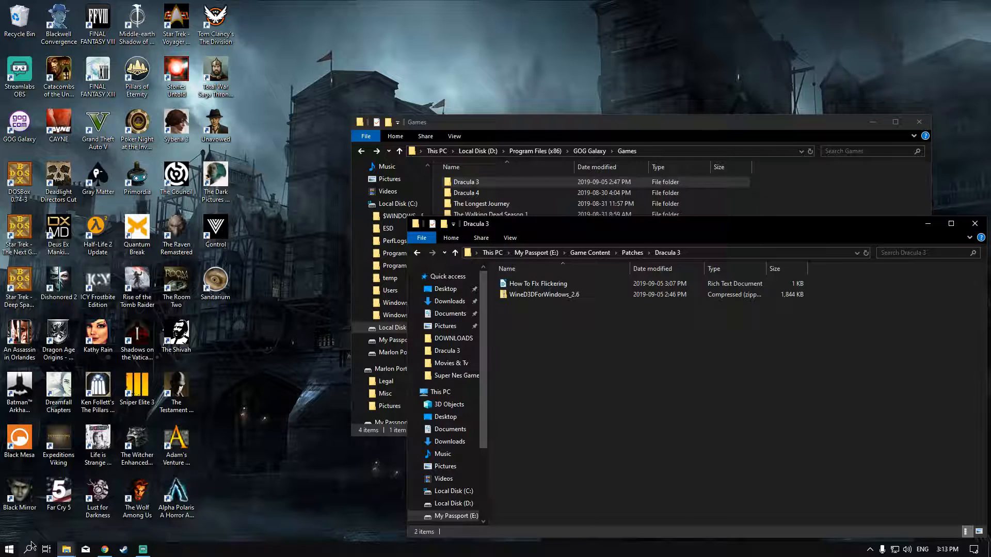
- Navigate the Dracula 3 PCGamingWiki page to the Issues fixed section with the WineD3D fix
click(106, 548)
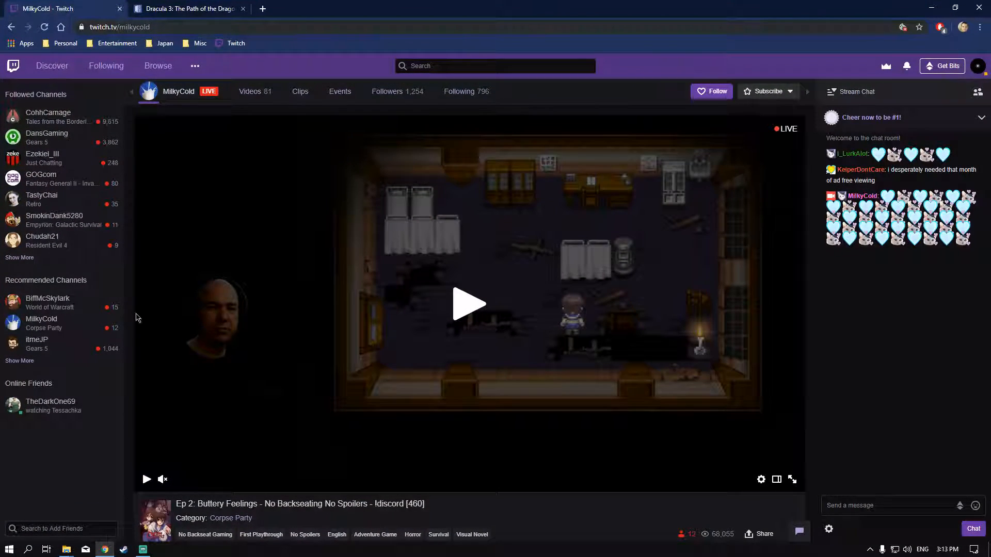
click(184, 8)
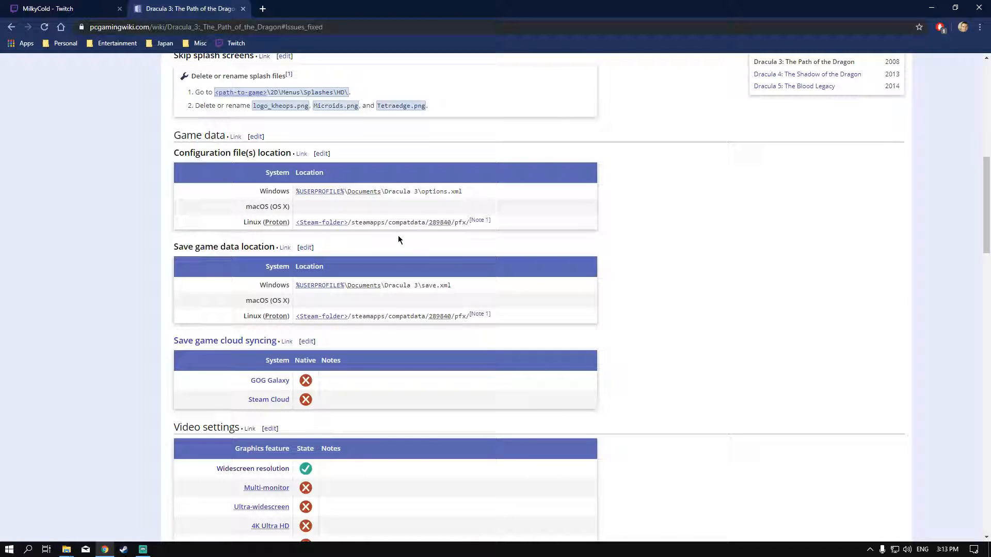
scroll(down, 3)
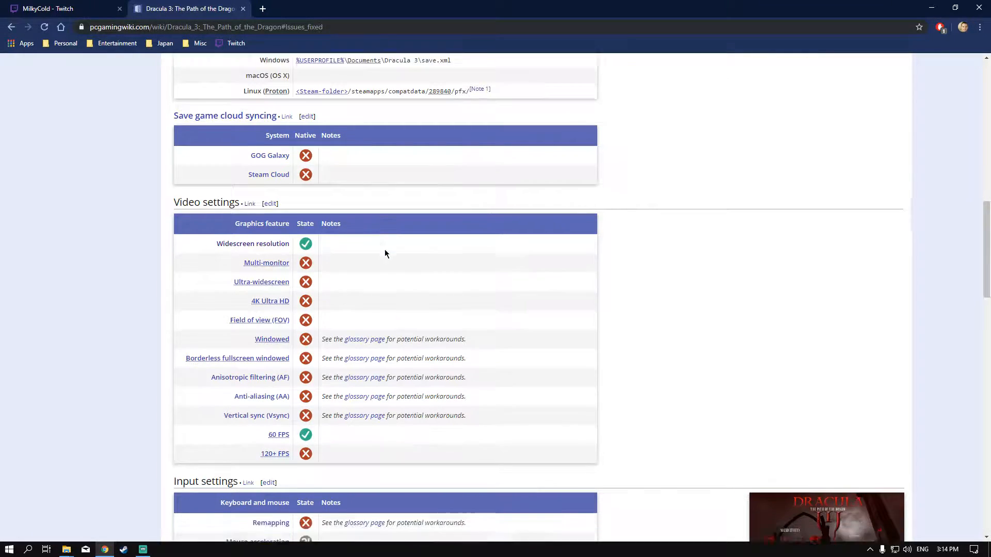
scroll(up, 3)
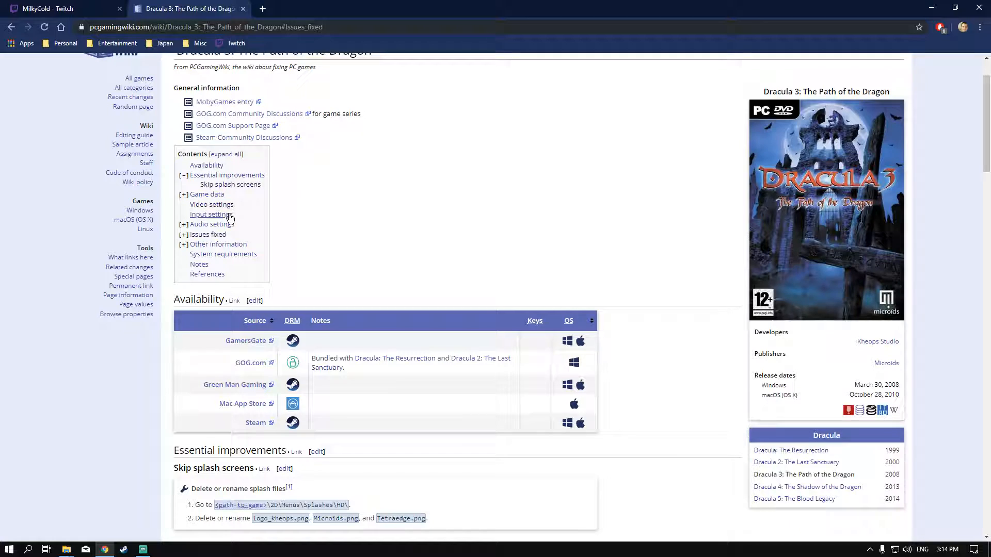
click(211, 205)
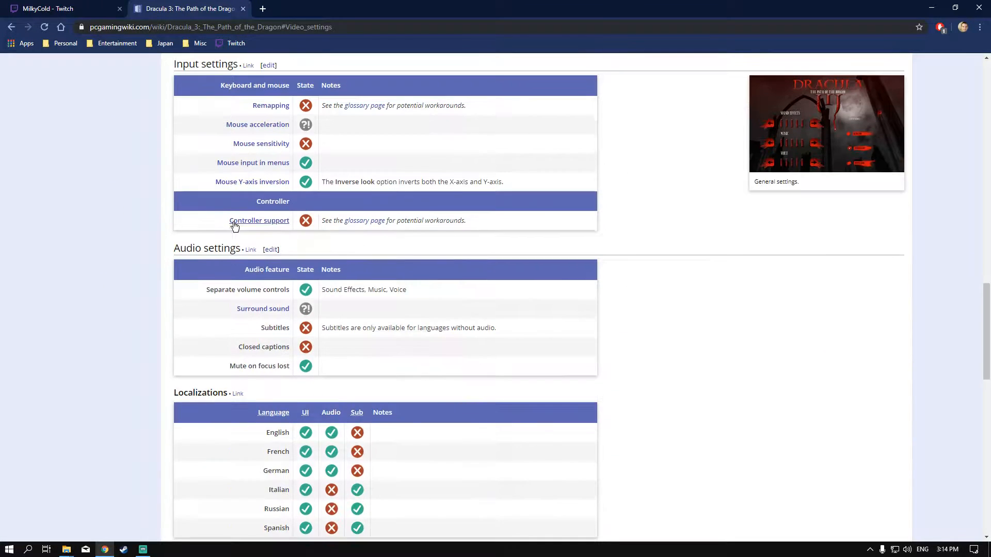
scroll(down, 3)
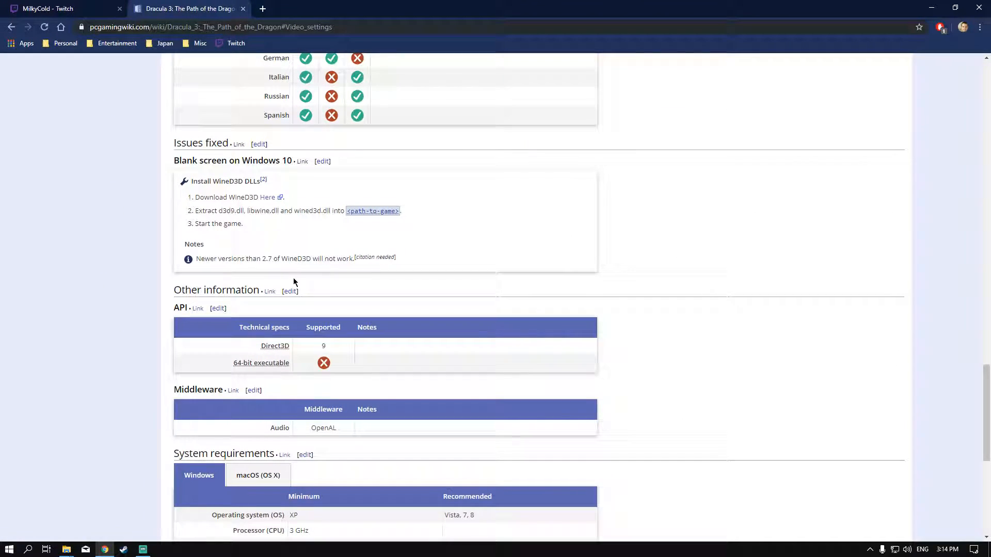
mouse_move(325, 289)
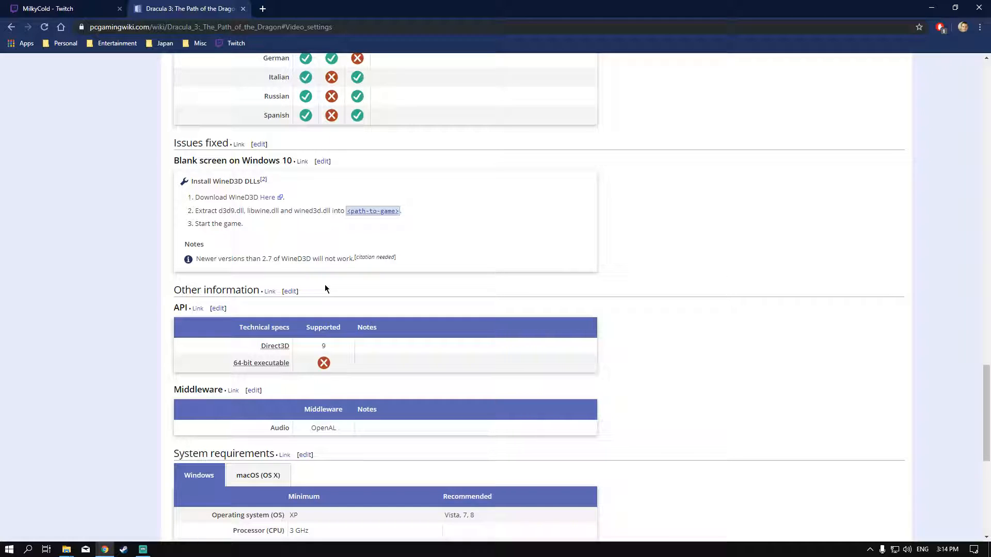
mouse_move(105, 548)
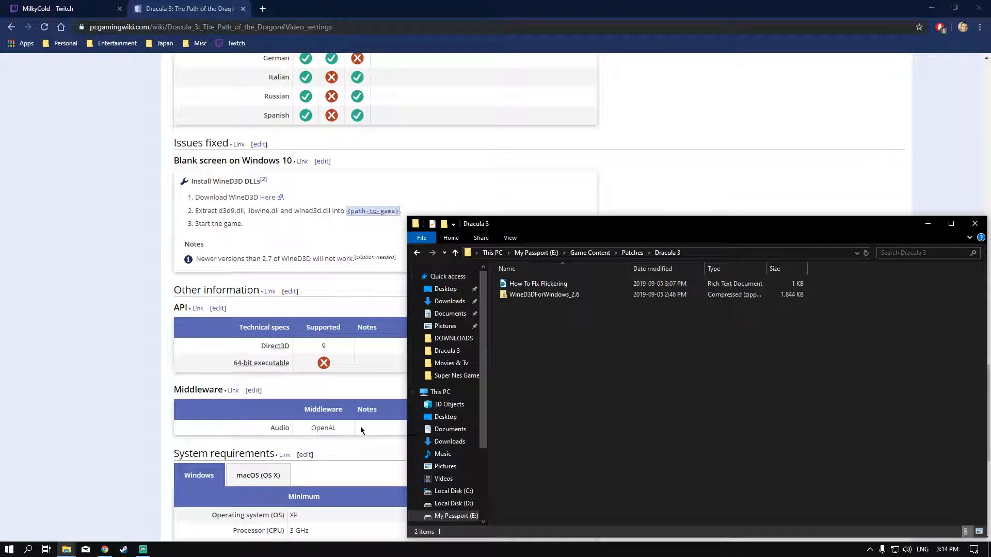
mouse_move(66, 548)
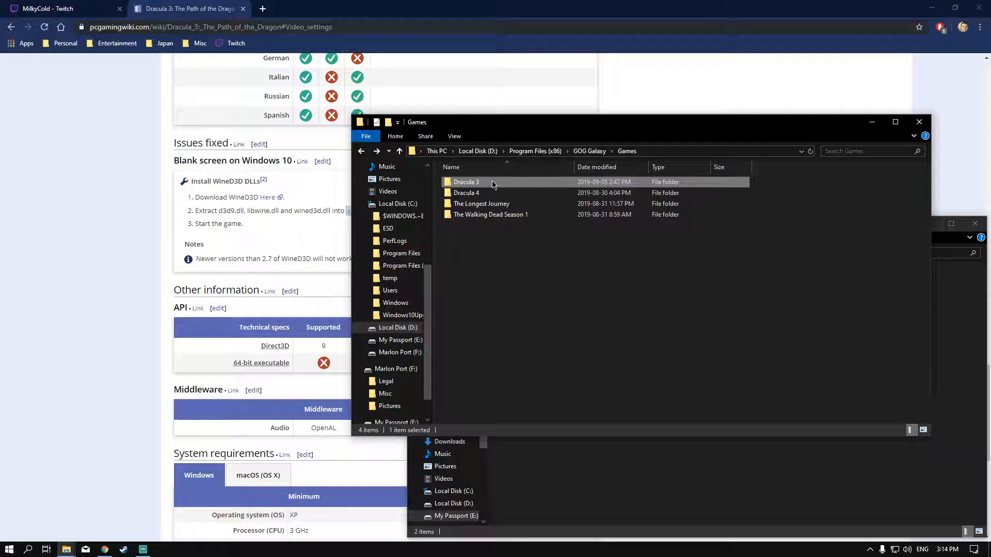
- Enter the Dracula 3 folder under GOG Galaxy Games and select its config file
double_click(466, 182)
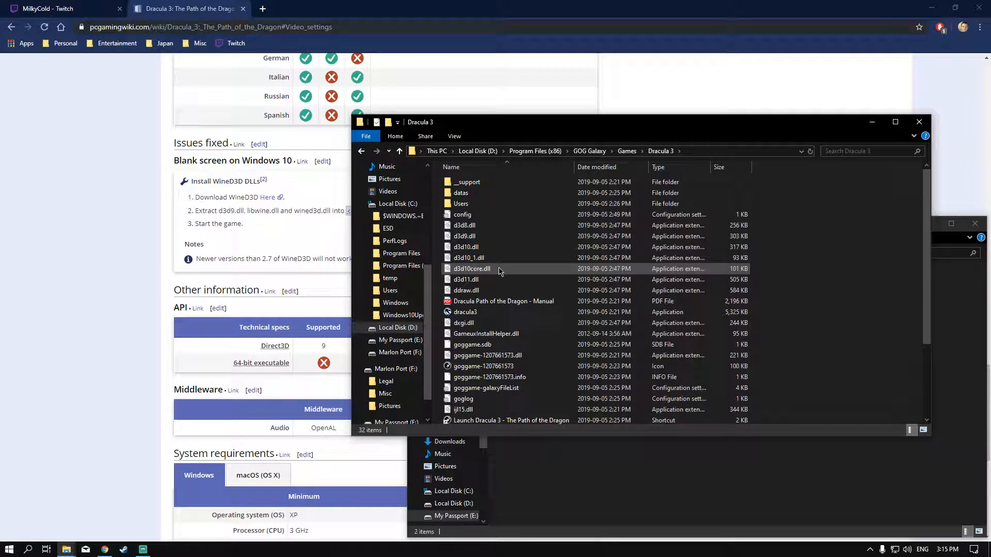
mouse_move(470, 268)
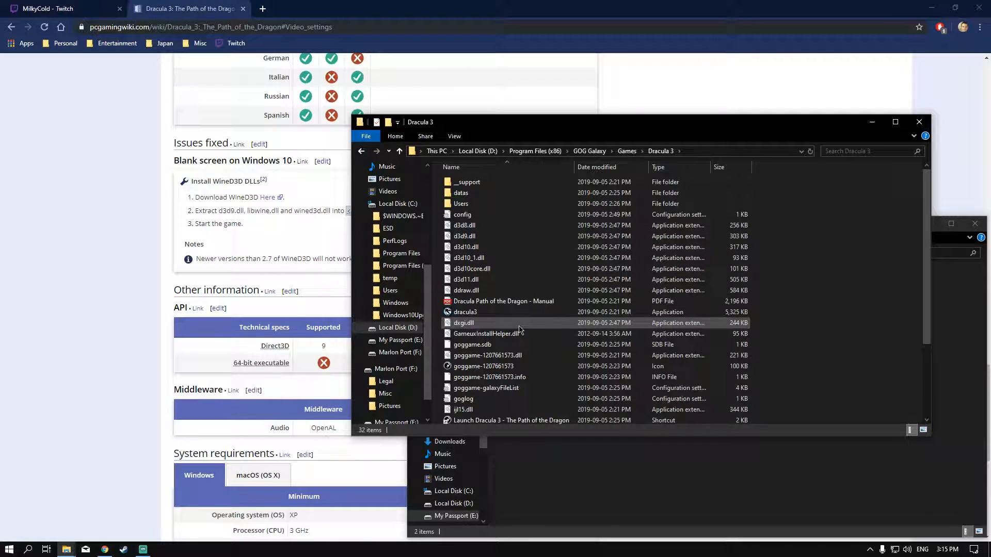
mouse_move(464, 311)
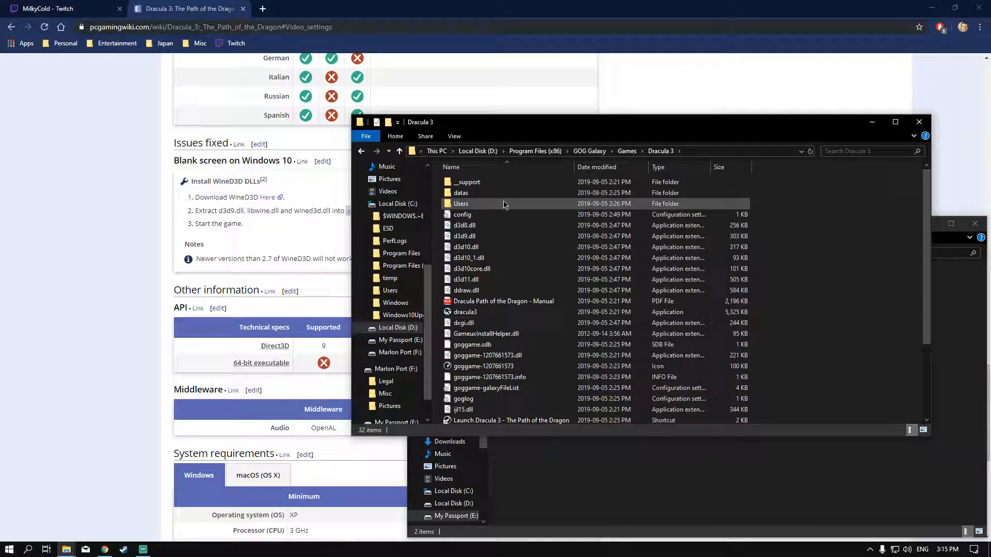
click(462, 214)
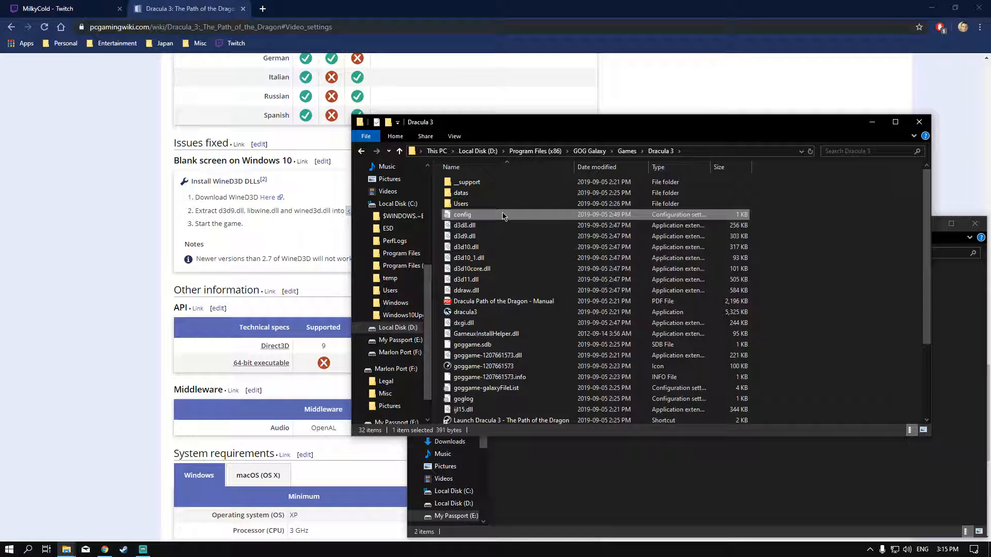
- Edit the config in Notepad so bFullScreen stays 1 and save it
double_click(463, 214)
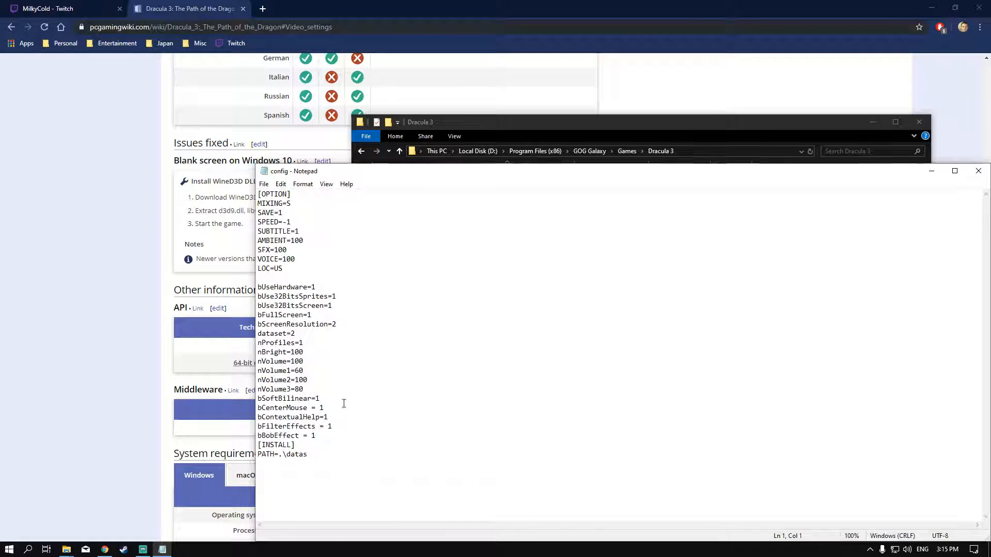
mouse_move(470, 403)
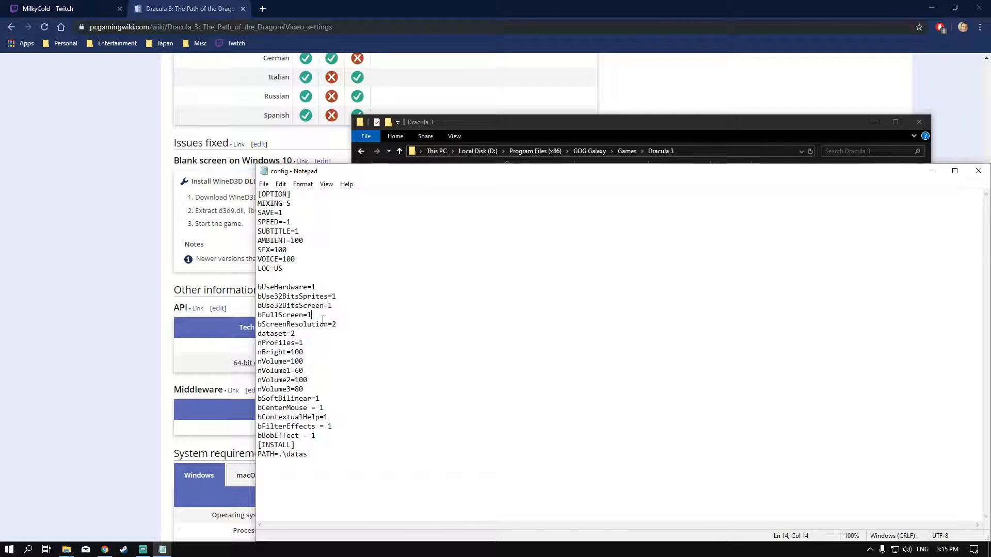
text(0)
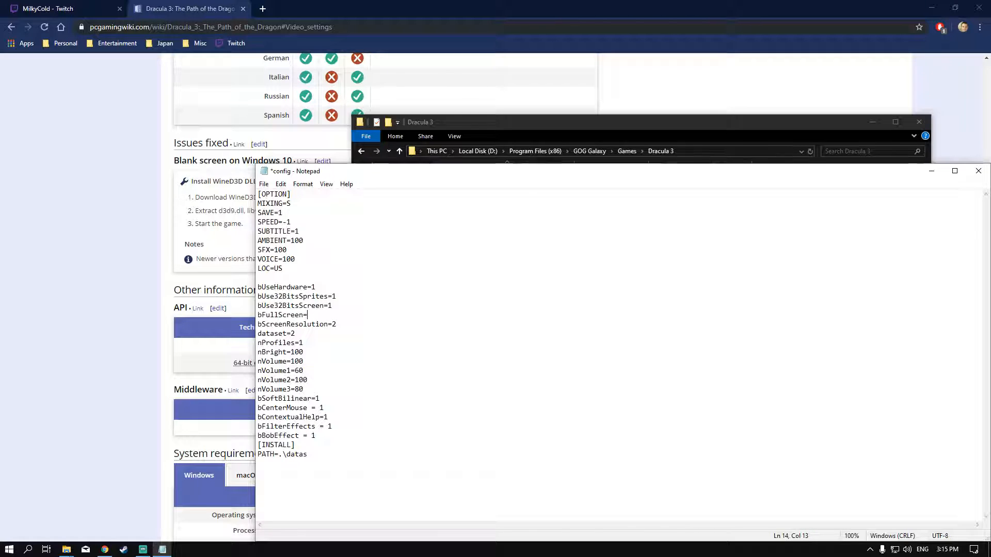
text(1)
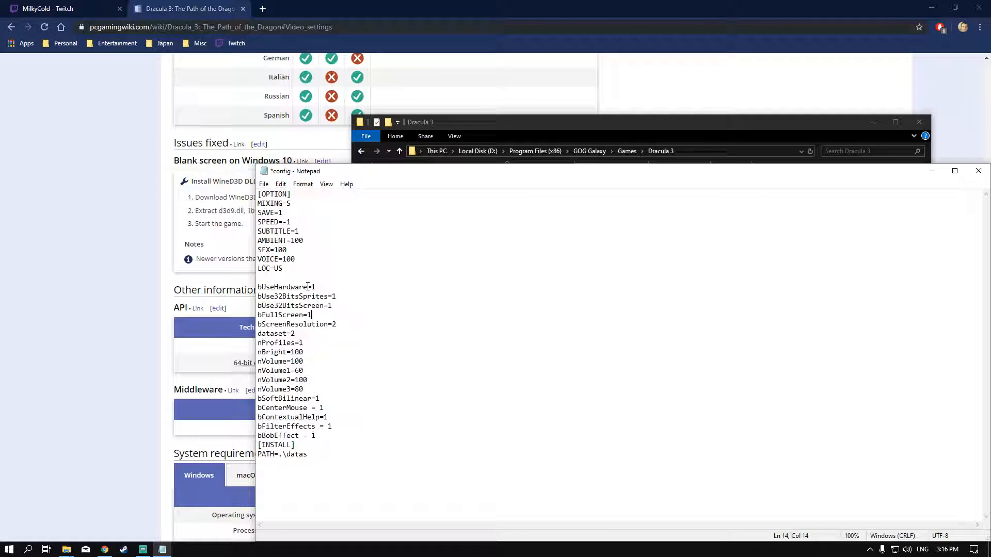
click(264, 183)
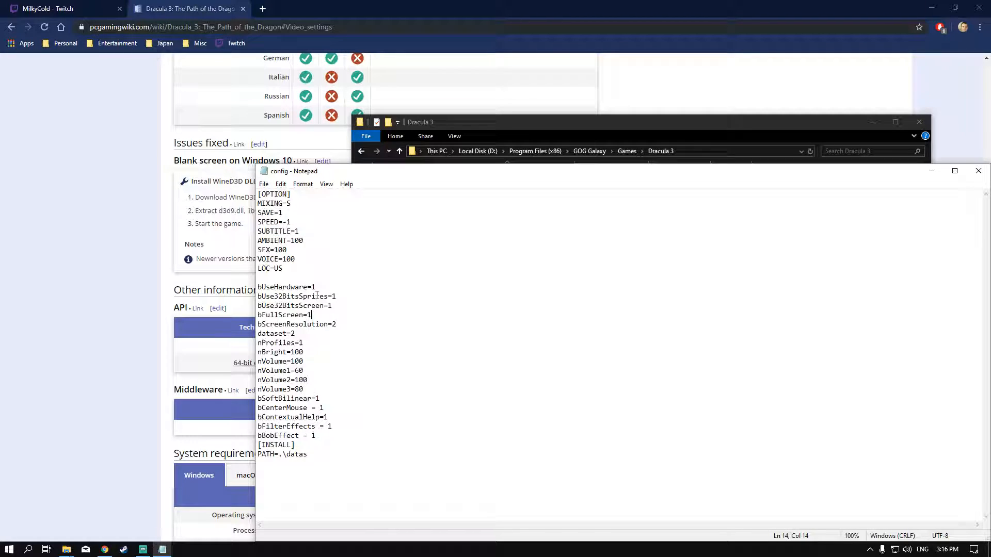
mouse_move(606, 232)
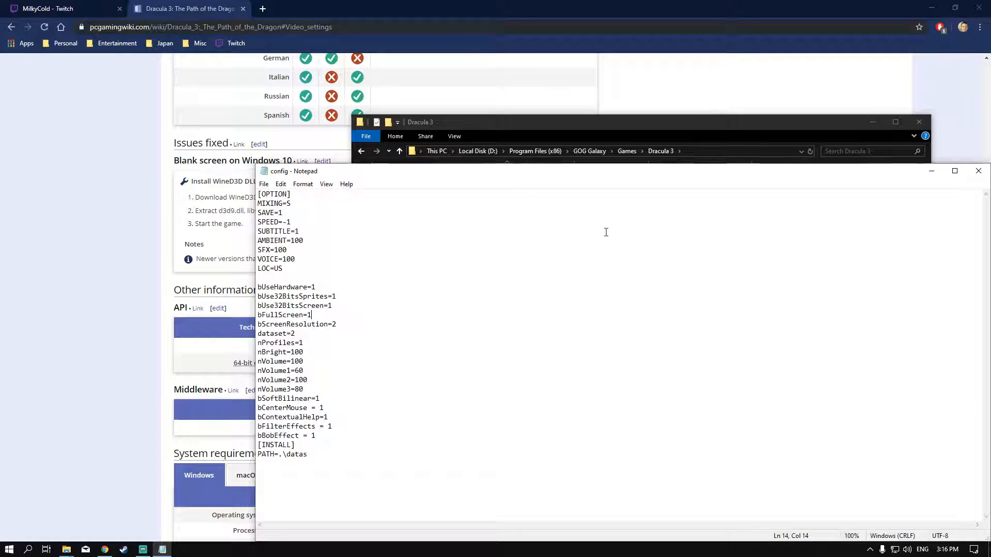
drag(294, 172, 263, 172)
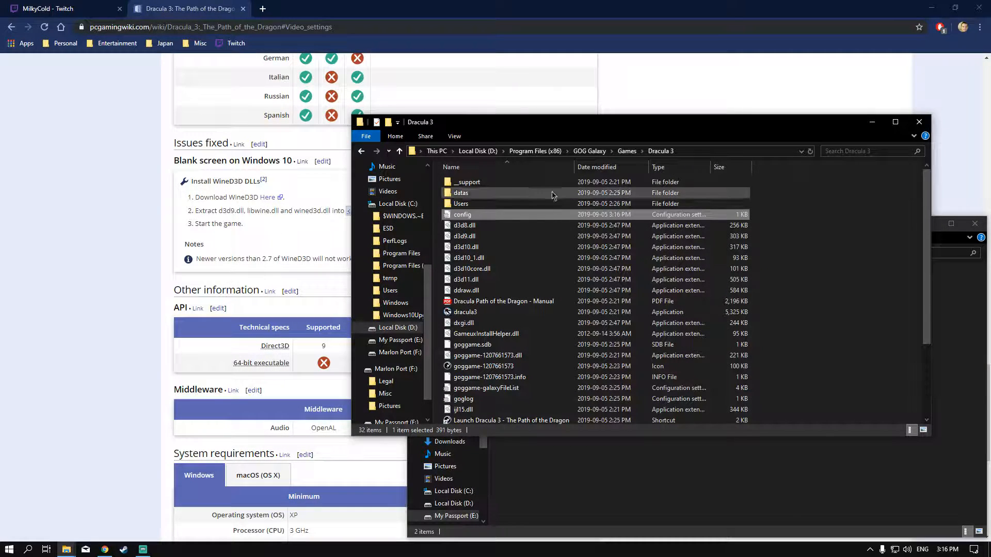
click(464, 312)
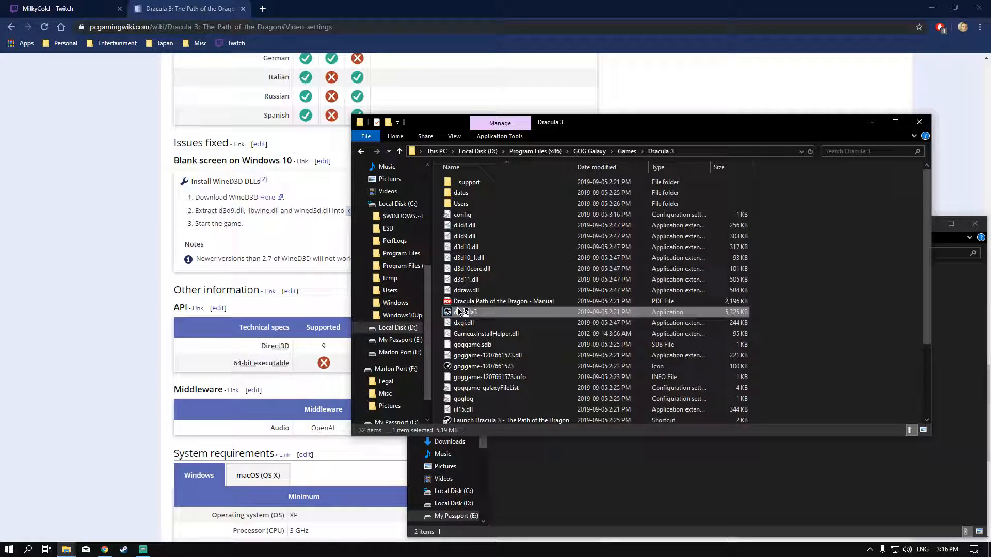
mouse_move(486, 290)
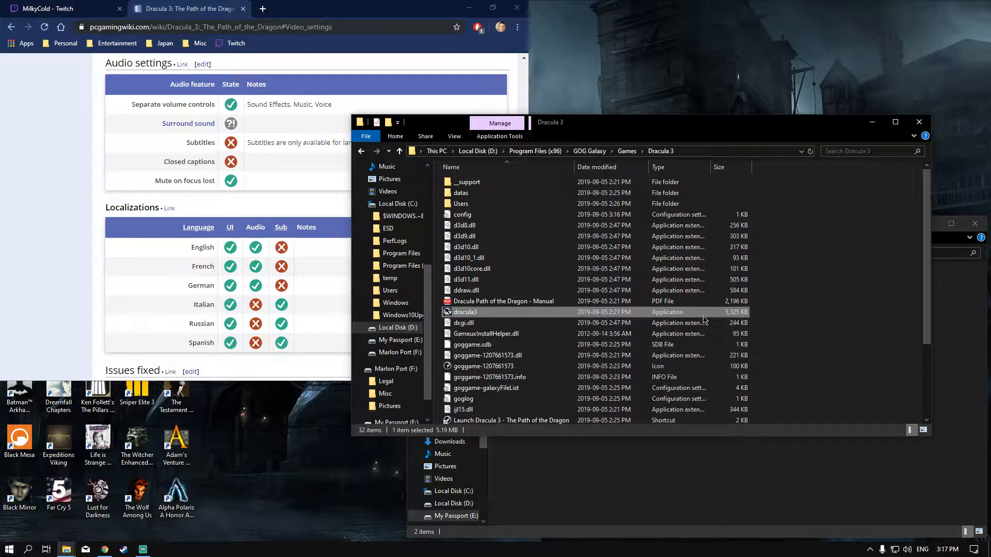
scroll(down, 3)
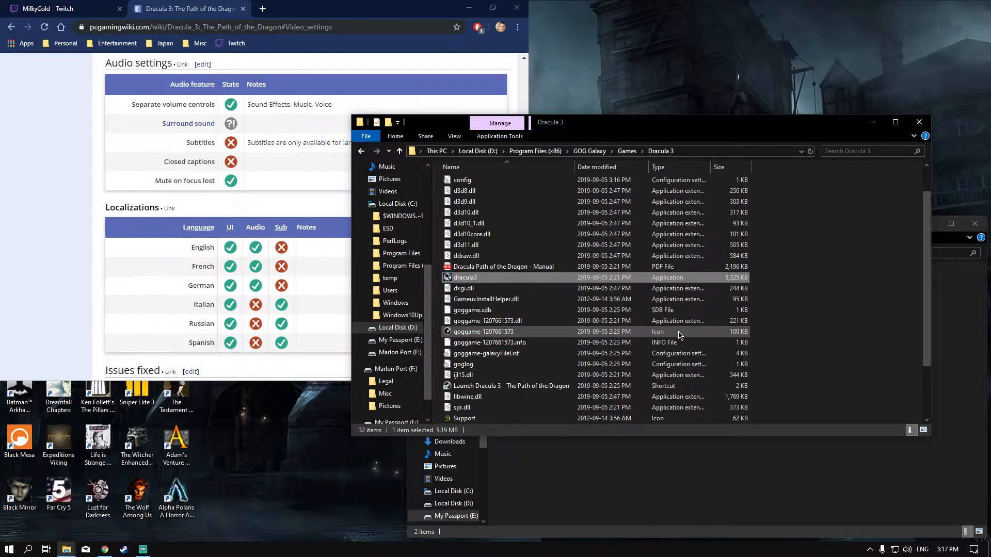
scroll(down, 3)
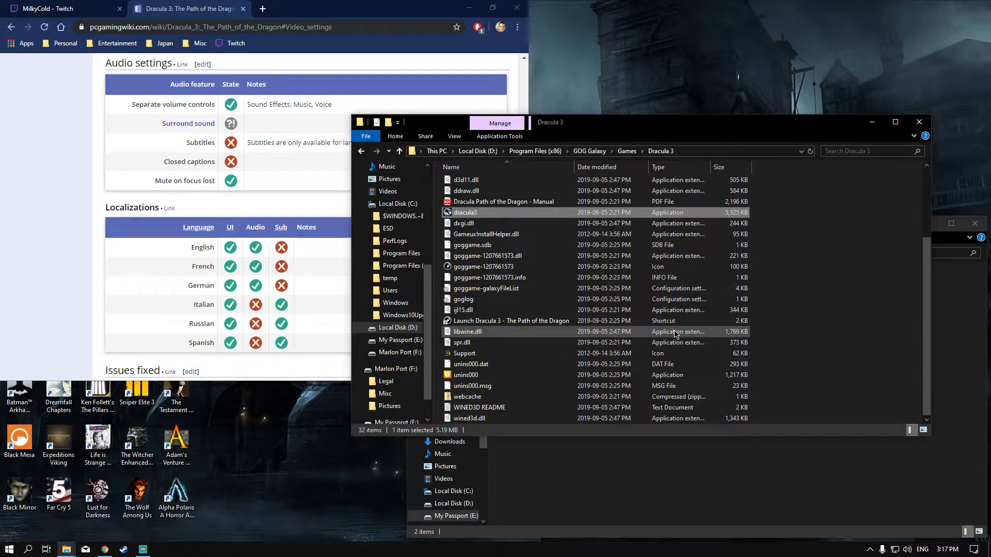